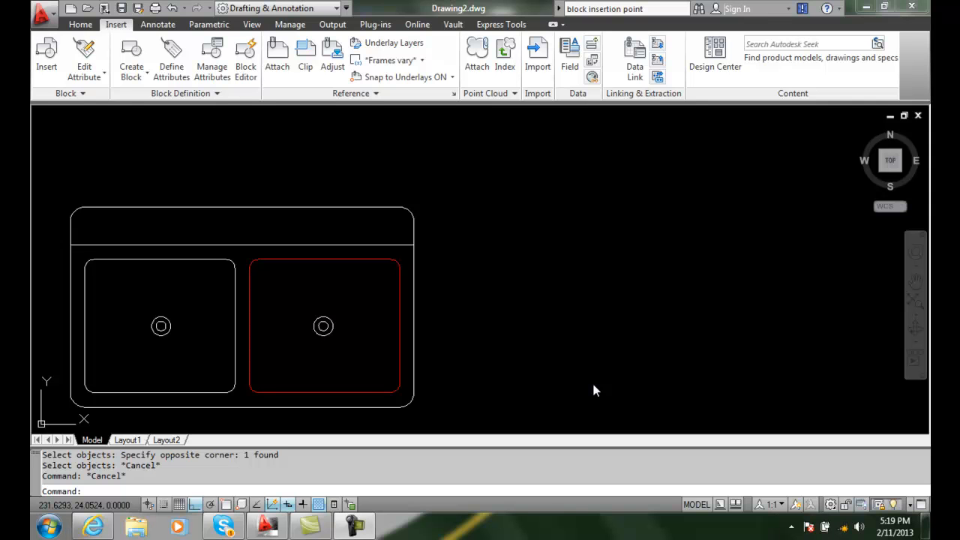
pyautogui.moveTo(714, 438)
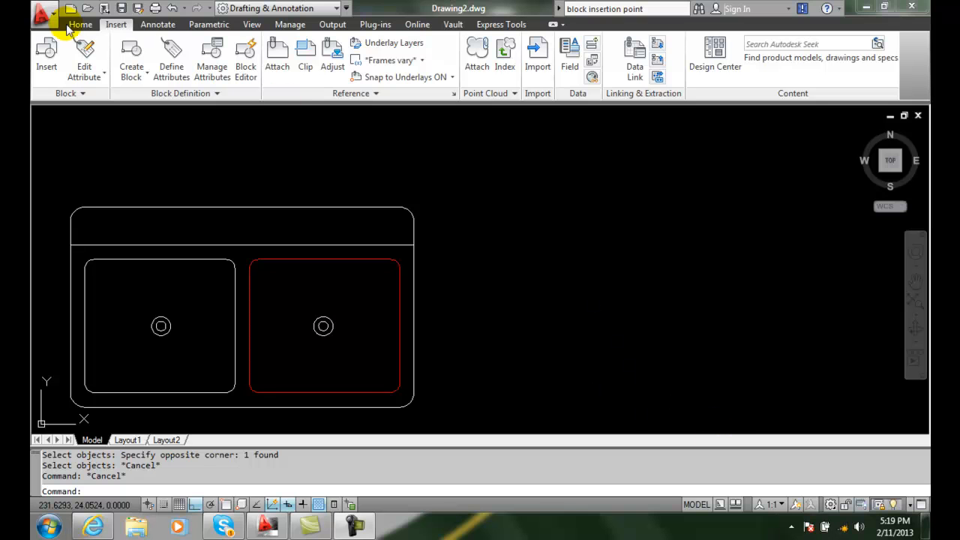
# Step: Switch the ribbon to the Home drafting and editing tools
pyautogui.click(80, 24)
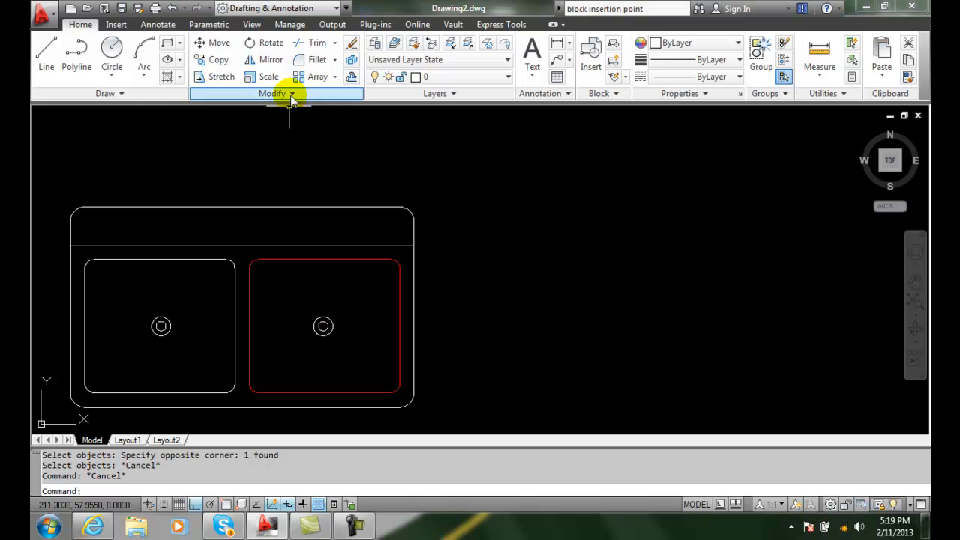
# Step: Expand the Modify panel to reach the Set to ByLayer command
pyautogui.click(289, 93)
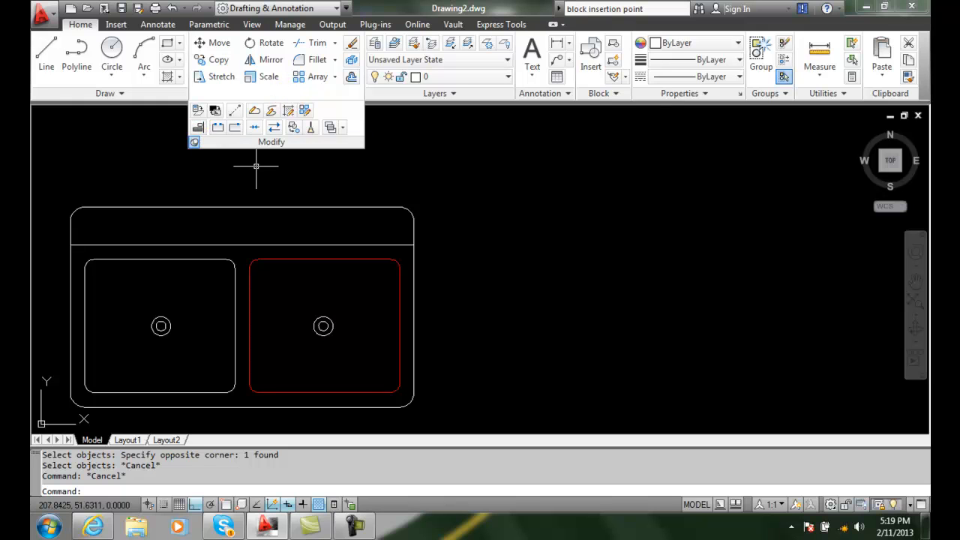
pyautogui.moveTo(198, 110)
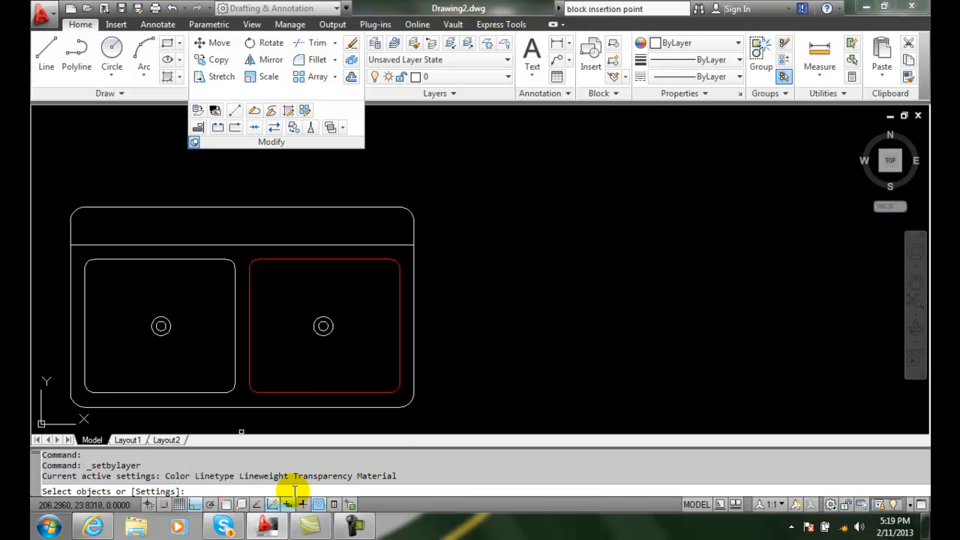
# Step: In SetByLayer Settings (S), exclude Material and keep color, linetype, lineweight and transparency
pyautogui.write('s')
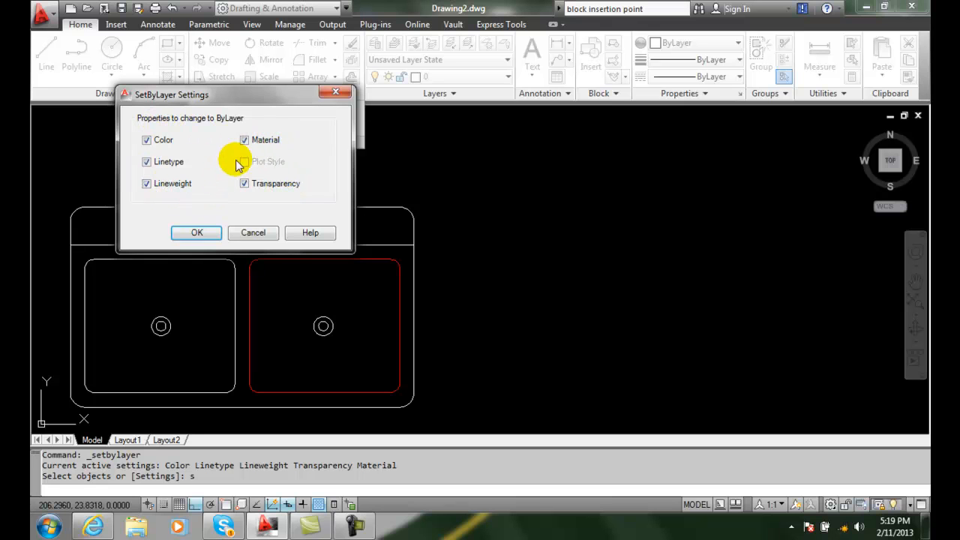
pyautogui.click(243, 139)
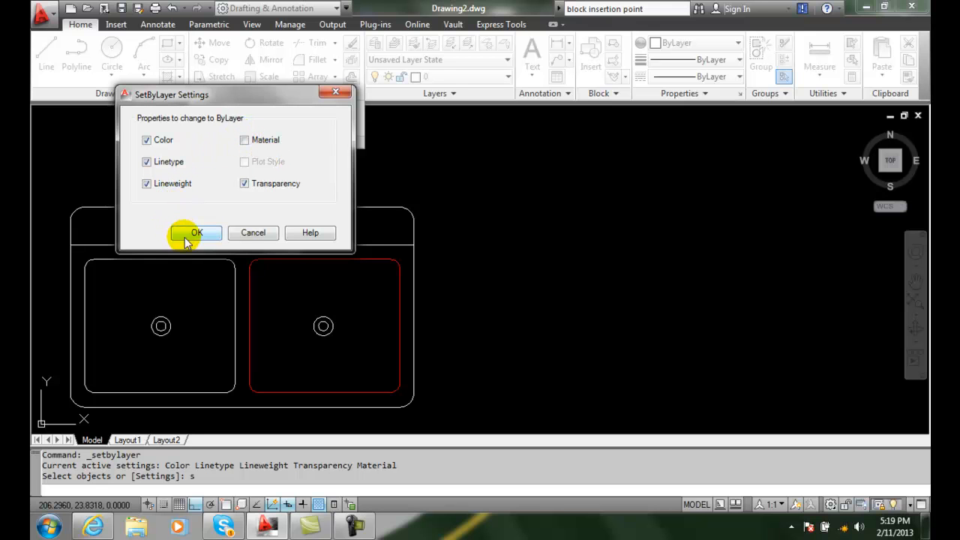
pyautogui.click(196, 233)
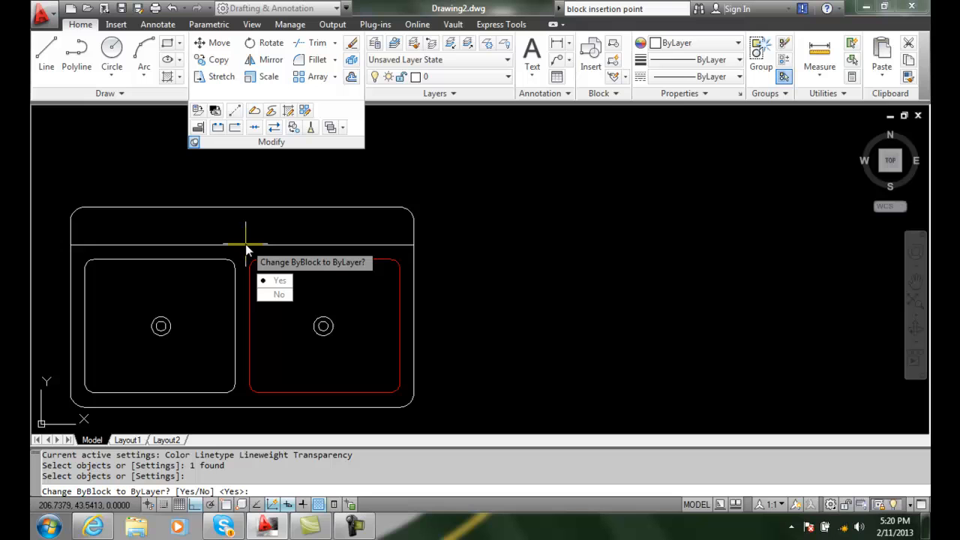
pyautogui.moveTo(280, 280)
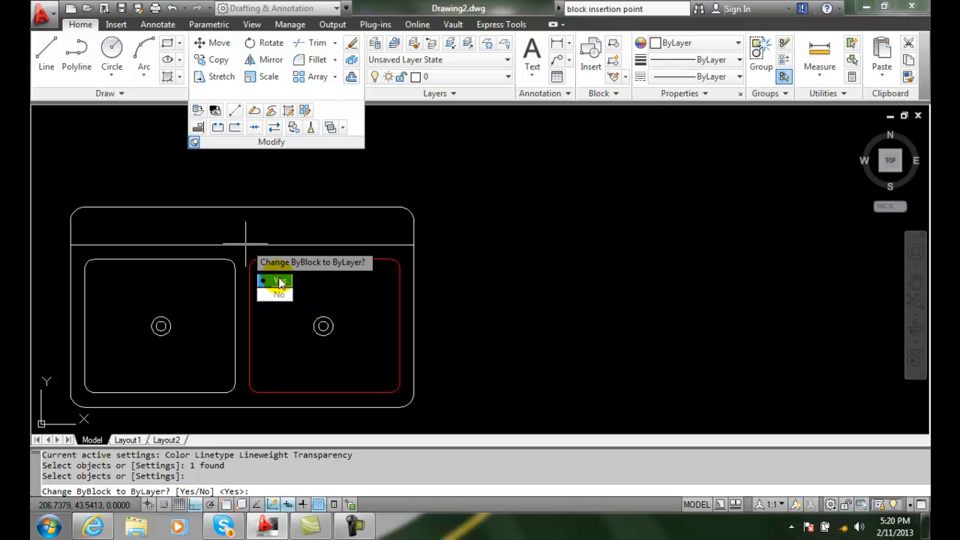
# Step: Answer Yes to Change ByBlock to ByLayer and Yes to Include blocks so the red sink turns white
pyautogui.click(269, 280)
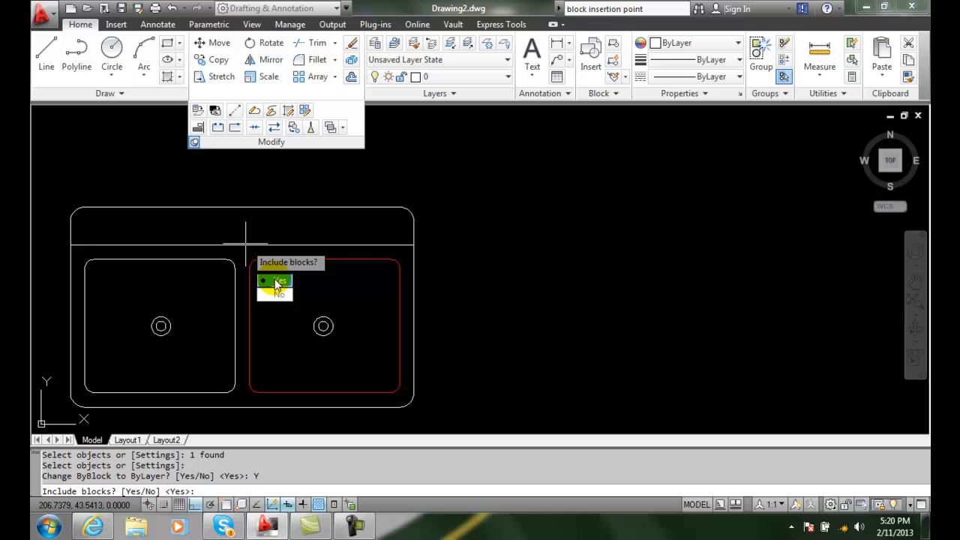
pyautogui.click(265, 281)
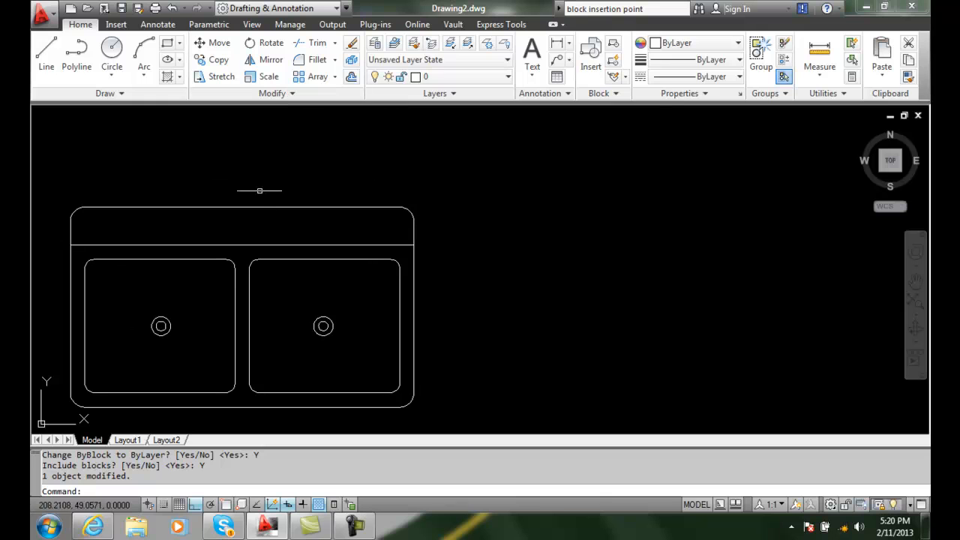
pyautogui.moveTo(508, 368)
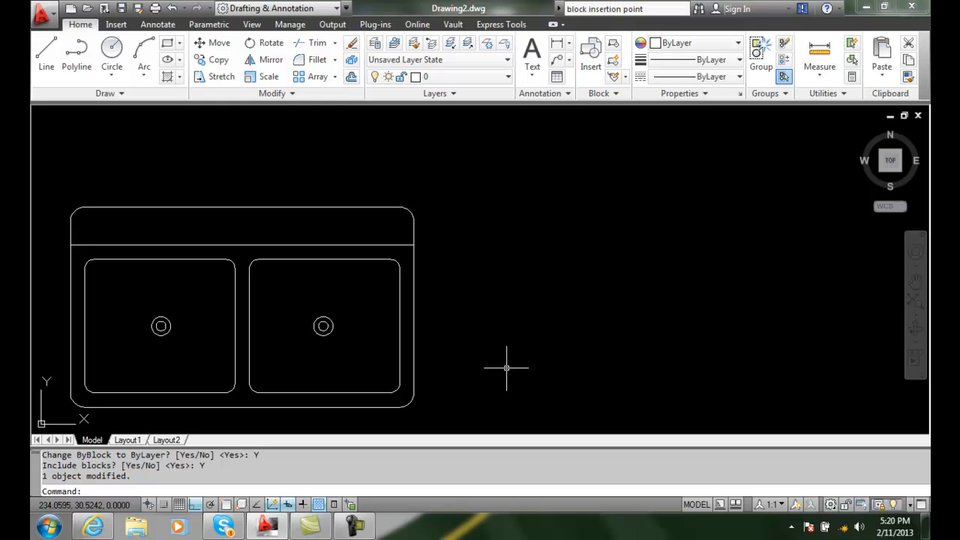
pyautogui.moveTo(485, 366)
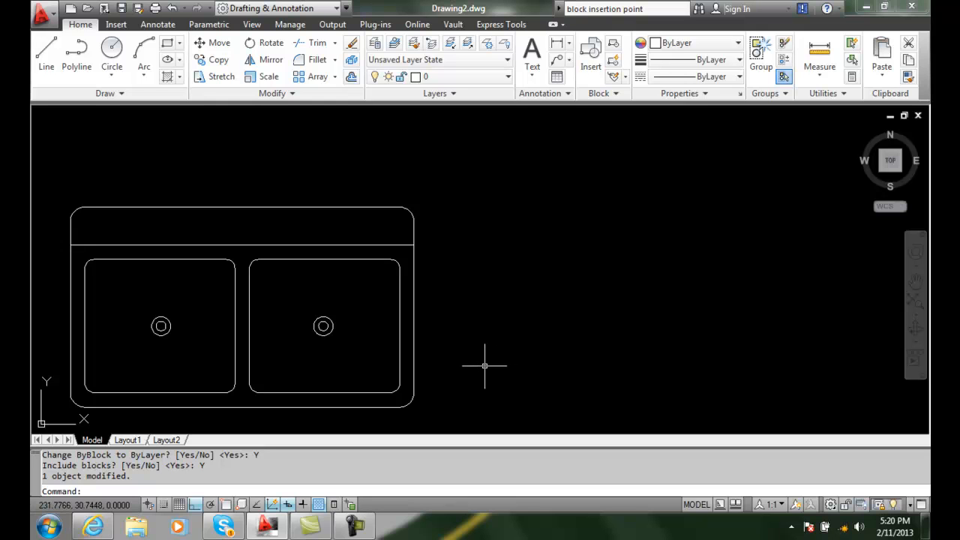
pyautogui.moveTo(484, 366)
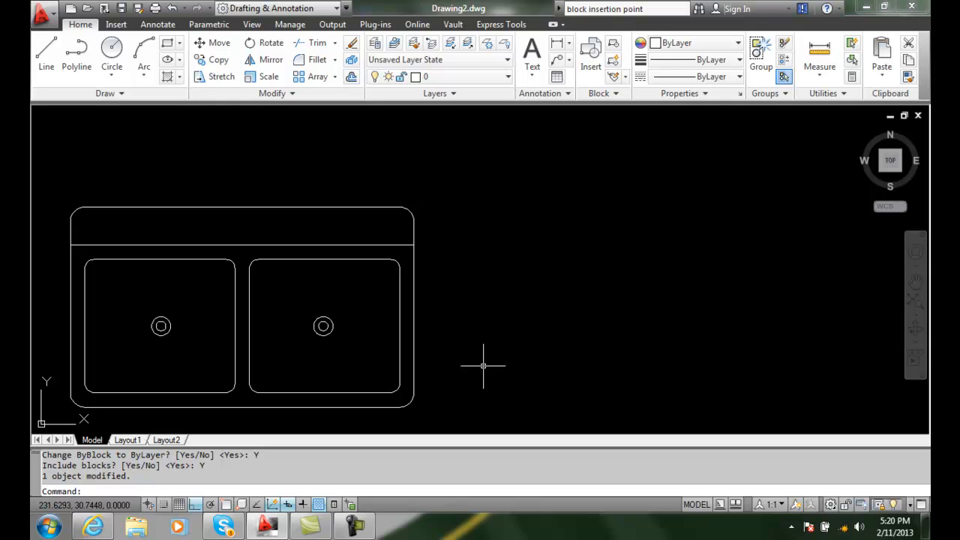
pyautogui.moveTo(481, 366)
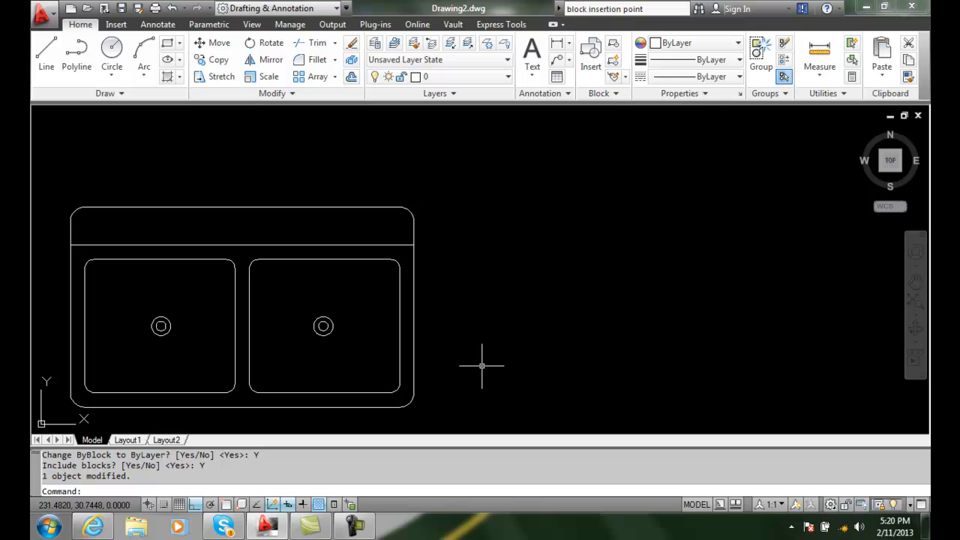
pyautogui.moveTo(281, 101)
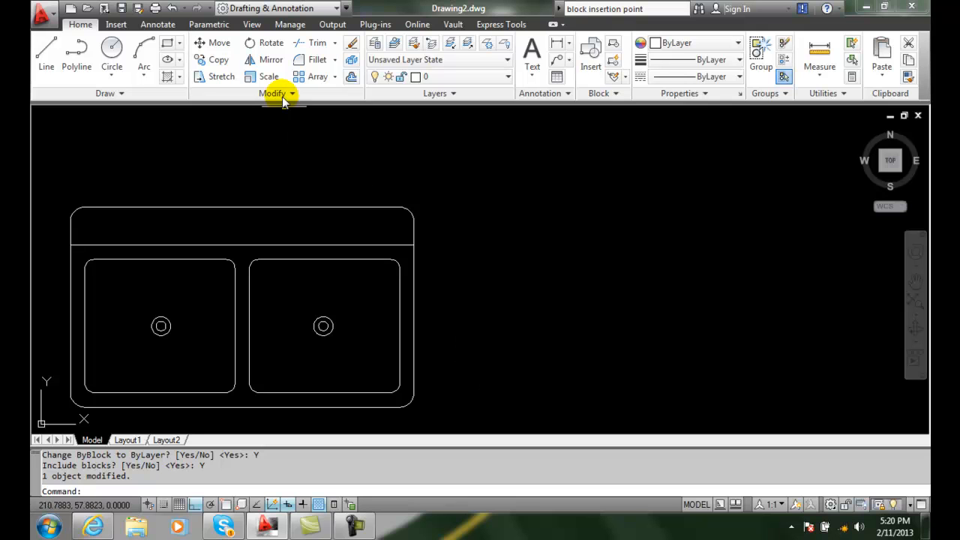
# Step: Expand the Modify panel again to show the Set to ByLayer description
pyautogui.click(273, 93)
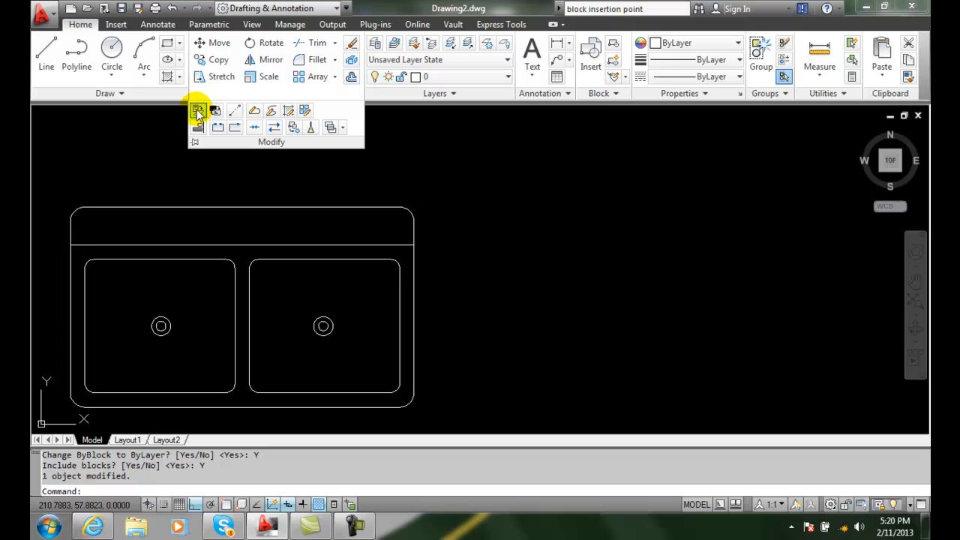
pyautogui.moveTo(198, 111)
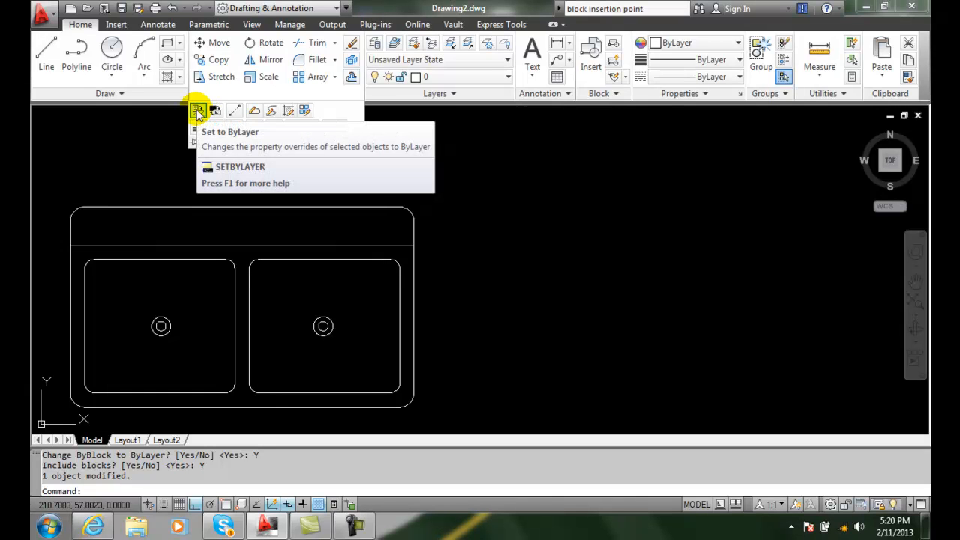